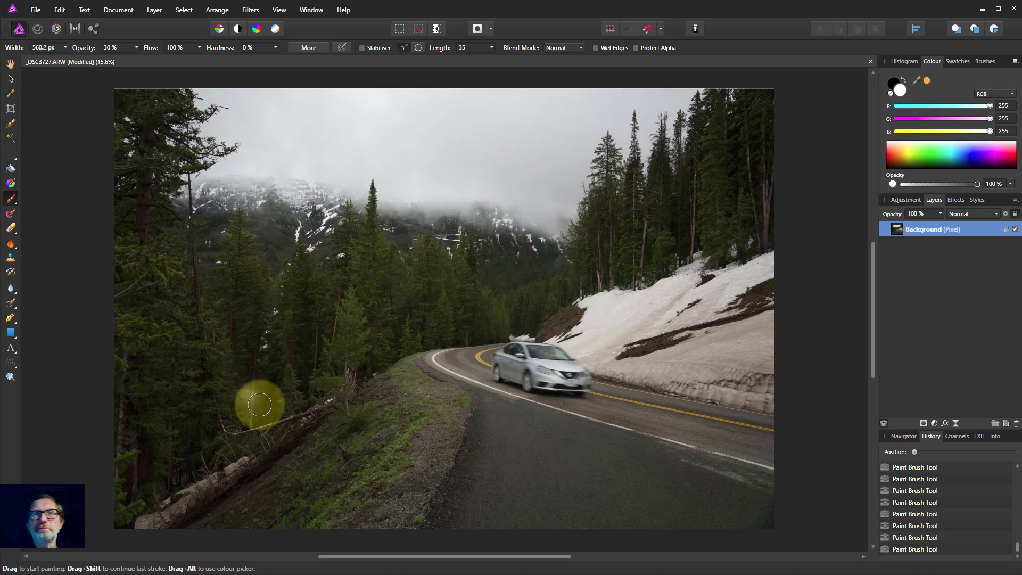
pyautogui.moveTo(19, 124)
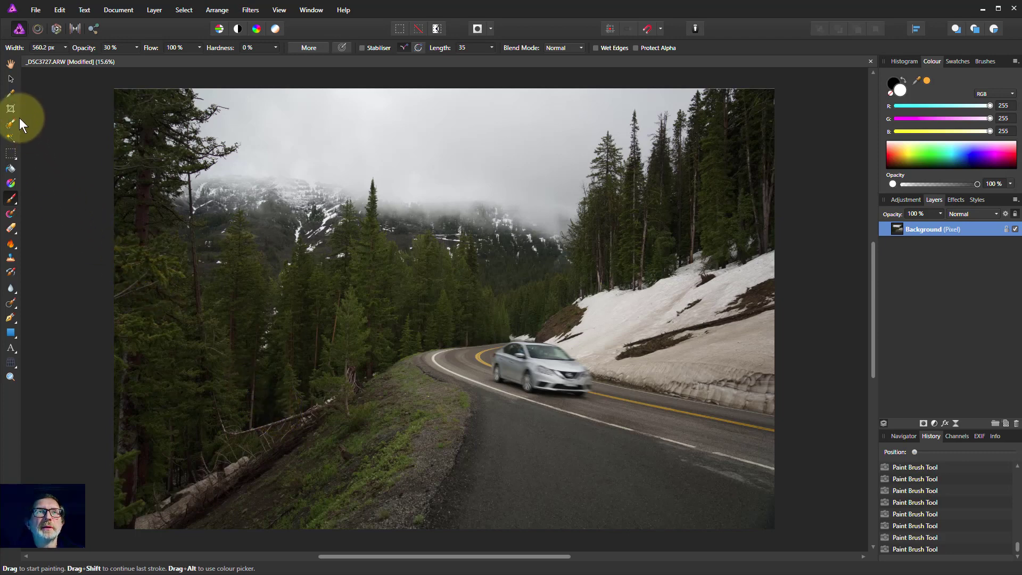
# Frame a tighter crop around the car, road bend and misty mountains with the Crop Tool.
pyautogui.click(10, 108)
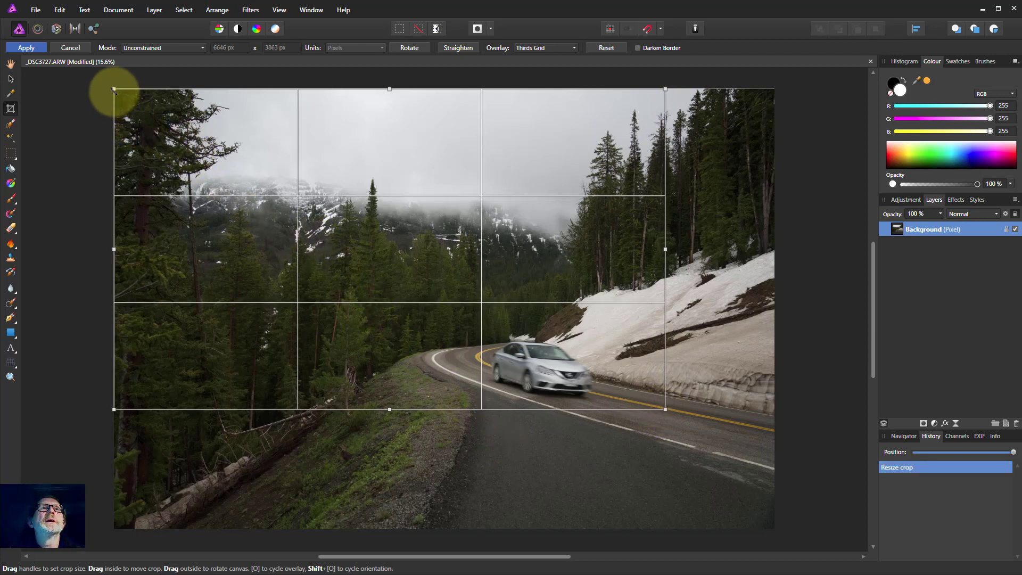
pyautogui.moveTo(115, 90); pyautogui.dragTo(237, 159)
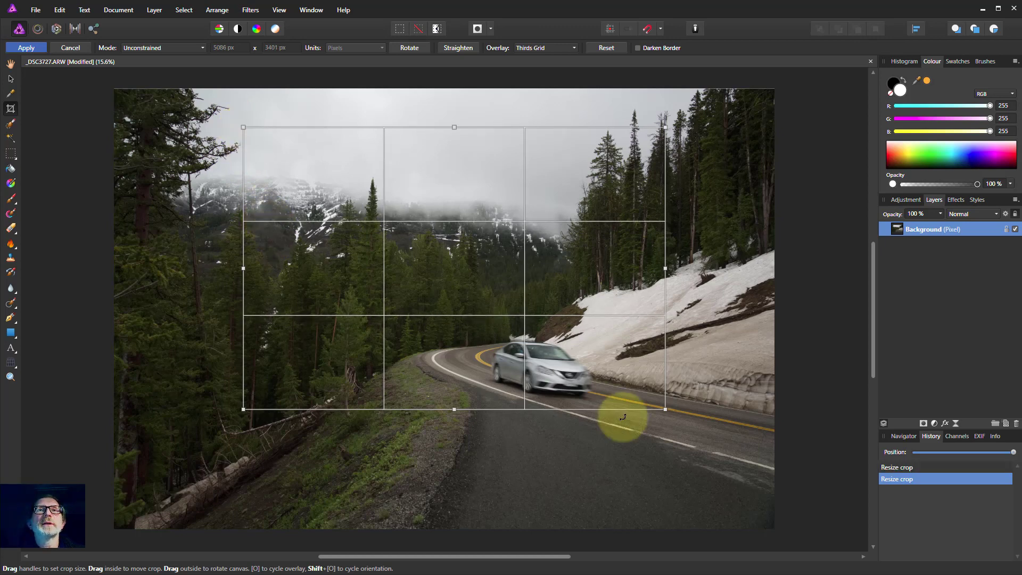
pyautogui.moveTo(433, 489)
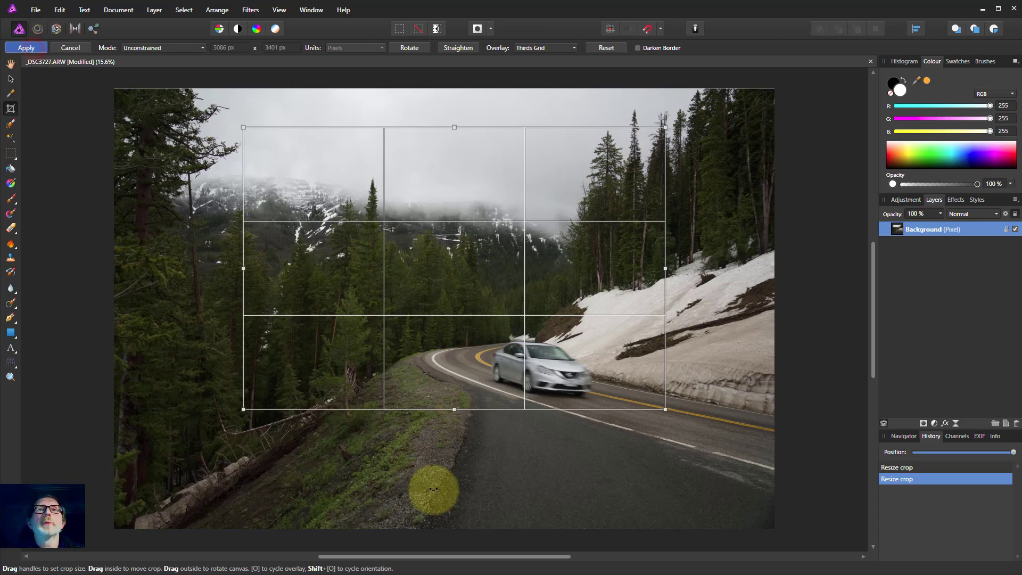
# Commit the crop and set the inverted Background copy to Subtract blend mode to darken the scene.
pyautogui.click(25, 47)
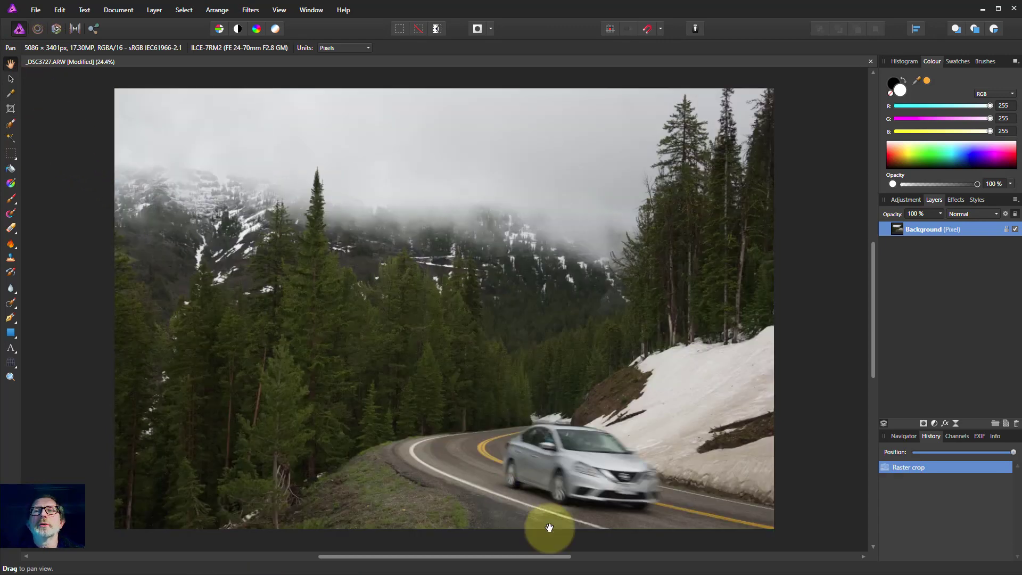
pyautogui.moveTo(663, 564)
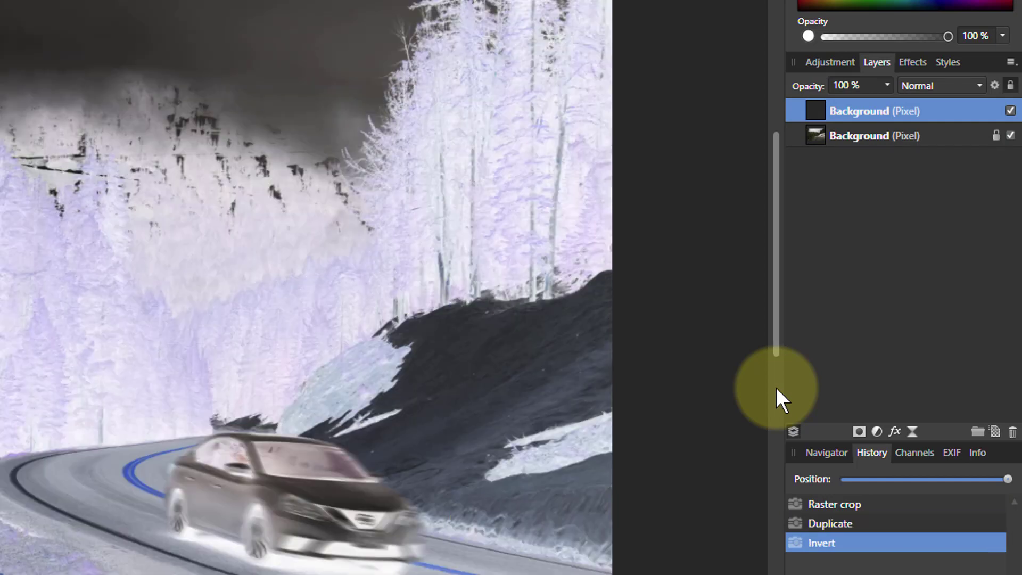
pyautogui.moveTo(844, 231)
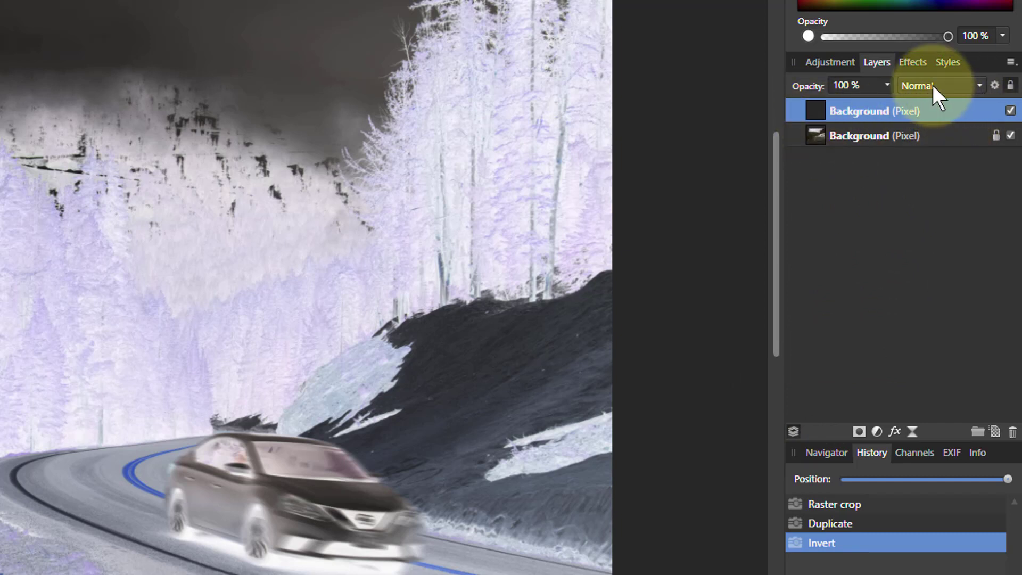
pyautogui.click(937, 85)
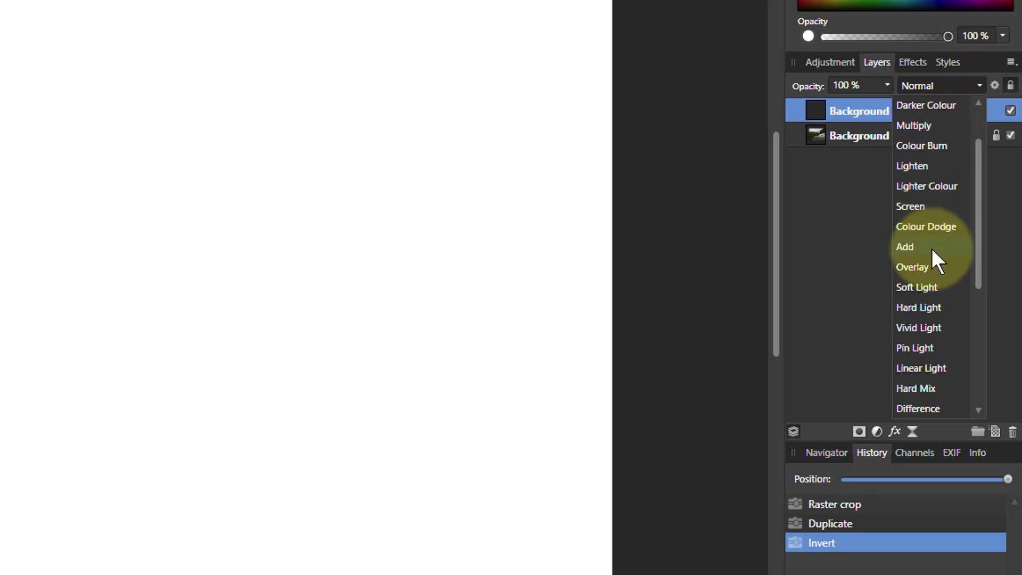
pyautogui.scroll(-3)
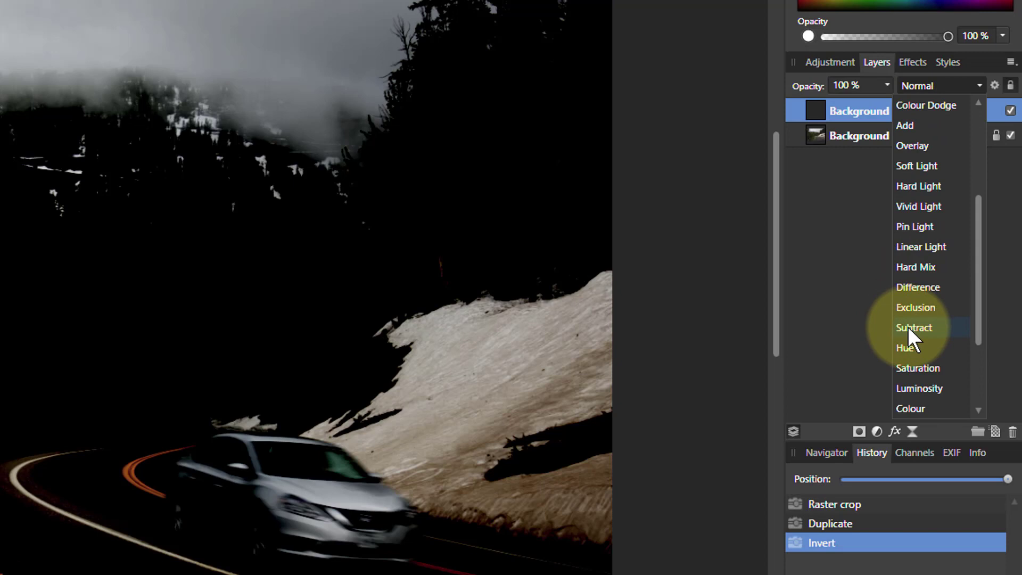
pyautogui.click(915, 328)
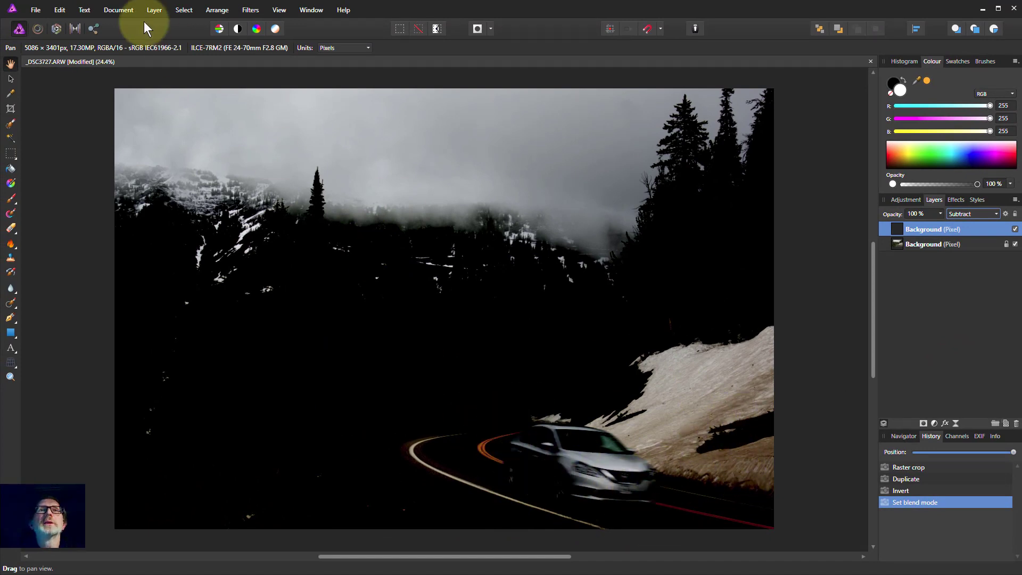
pyautogui.moveTo(934, 221)
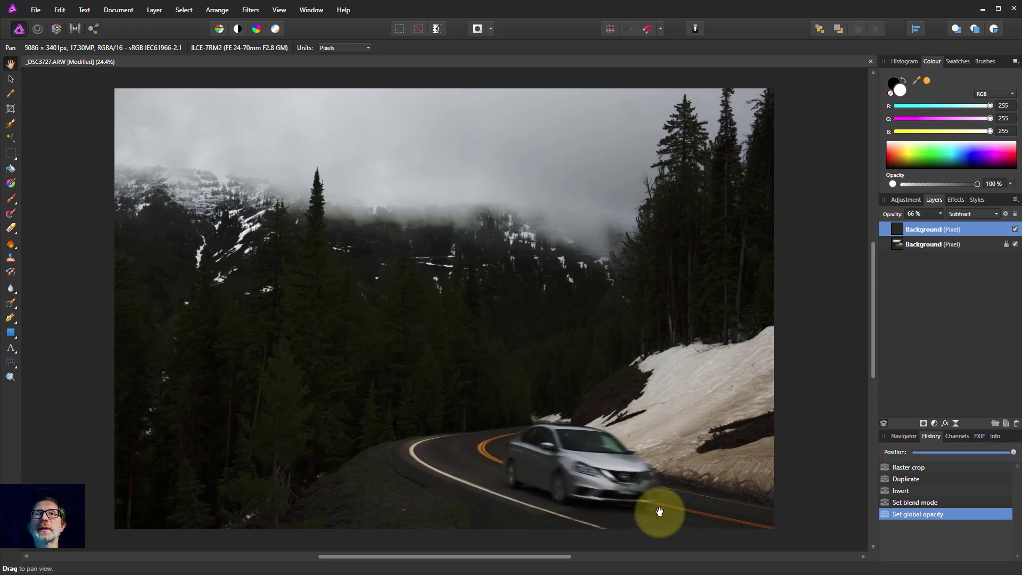
pyautogui.moveTo(633, 508)
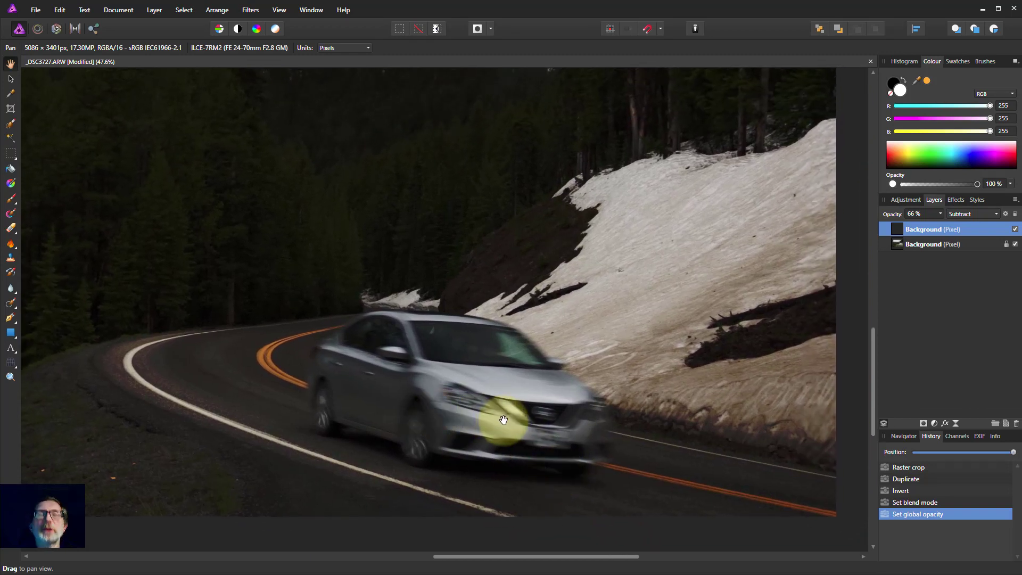
# Zoom in on the front of the car and its headlights.
pyautogui.scroll(3)
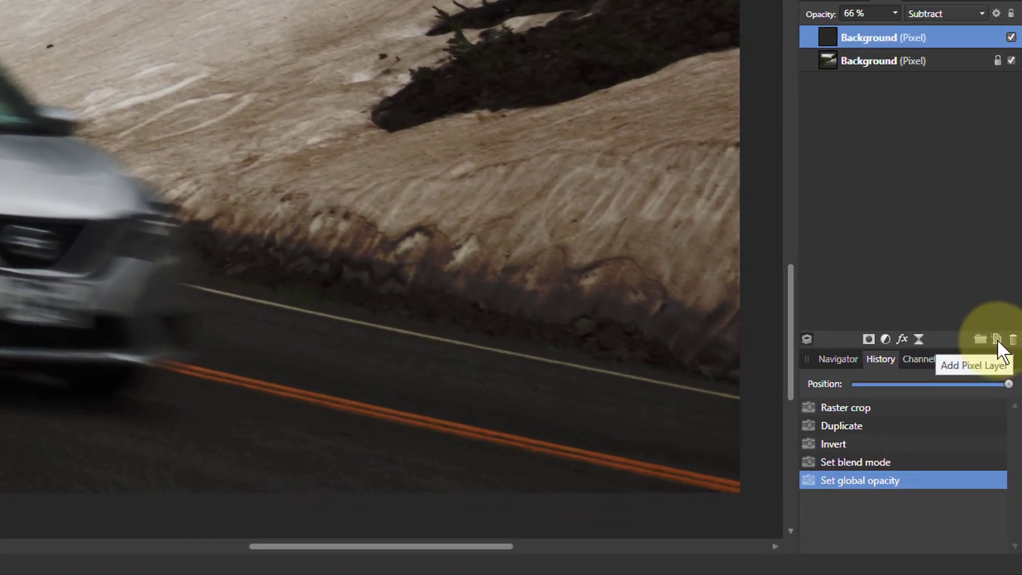
# Add a pixel layer and paint soft white glow over both headlights with the Paint Brush.
pyautogui.click(997, 338)
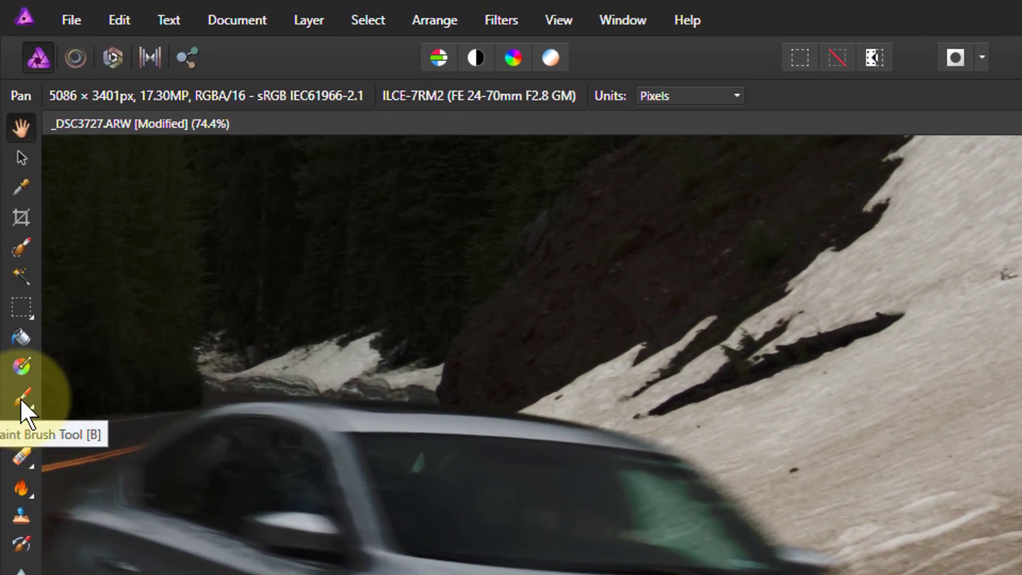
pyautogui.click(21, 397)
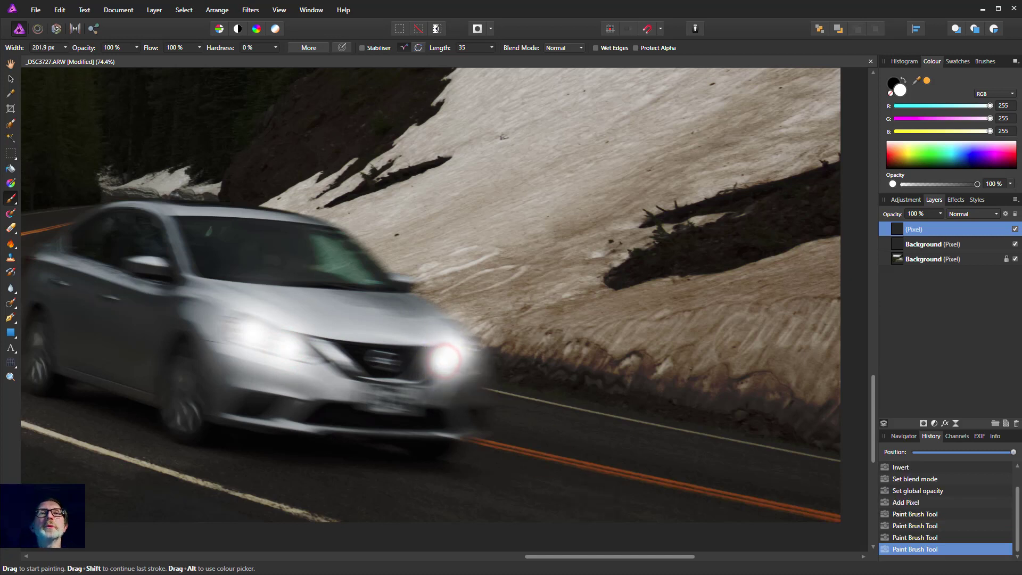
pyautogui.moveTo(242, 336)
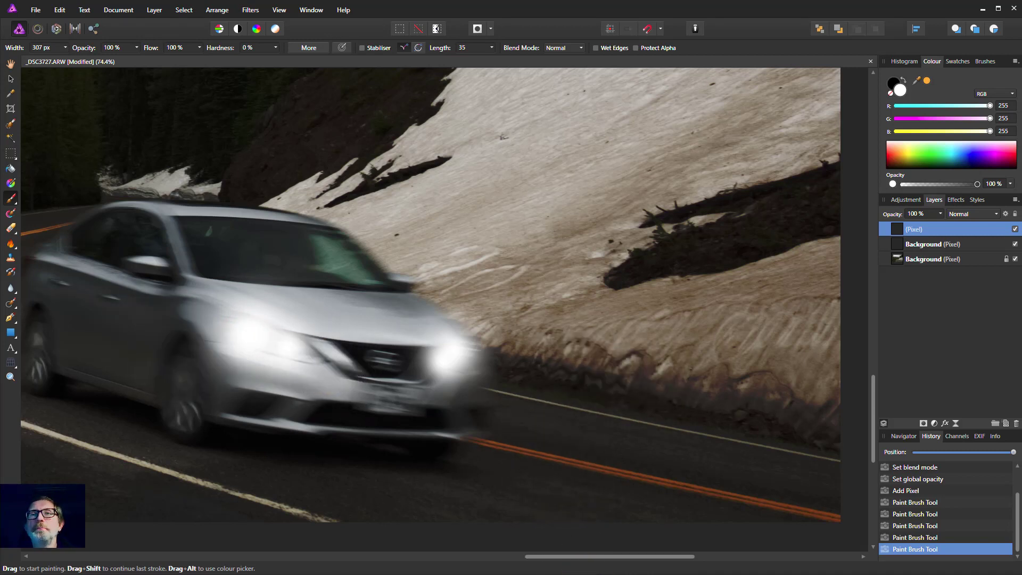
pyautogui.moveTo(991, 420)
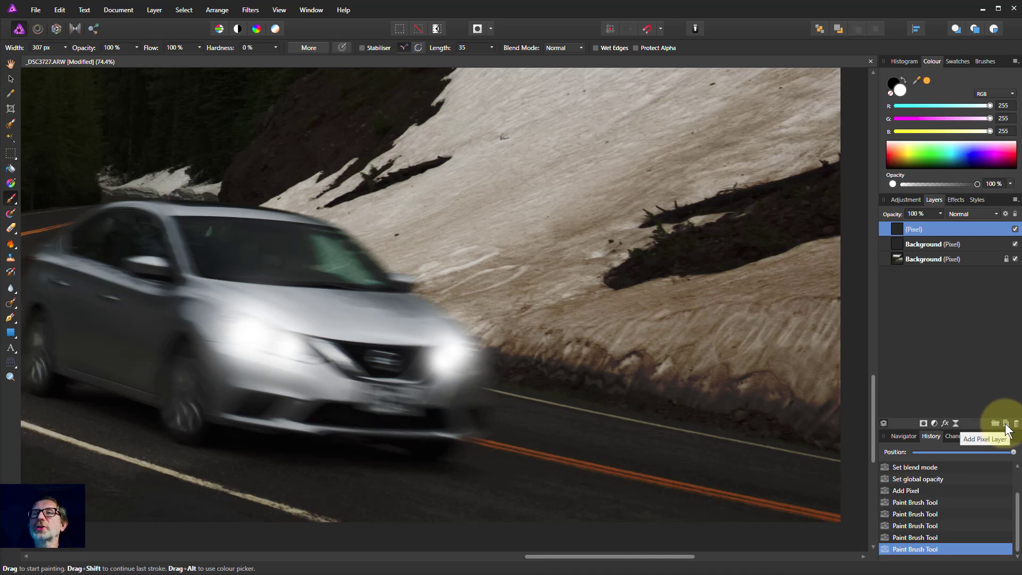
# Add another pixel layer and paint a broad white beam across the road, lowering brush opacity for soft edges.
pyautogui.click(1004, 423)
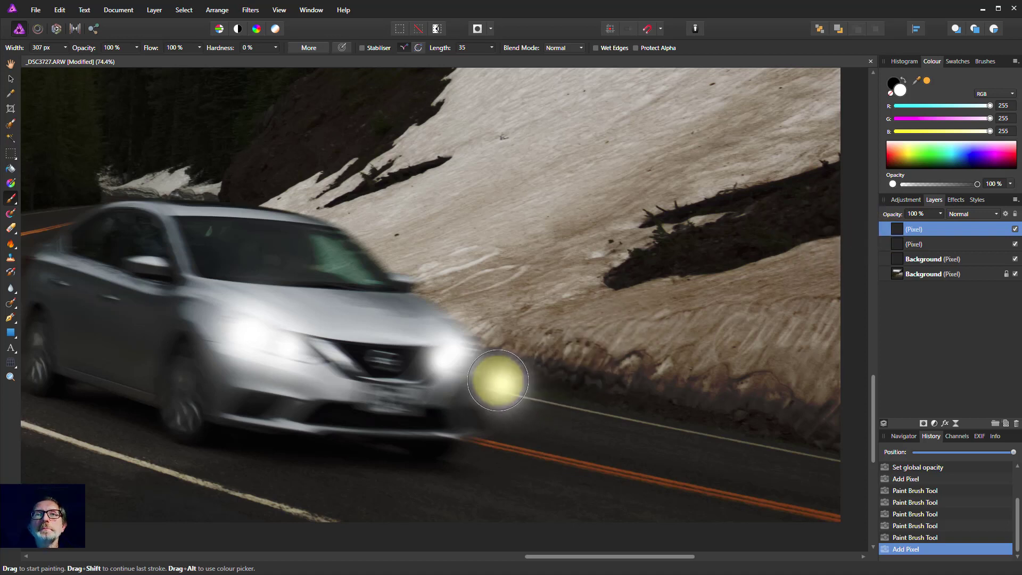
pyautogui.moveTo(457, 362)
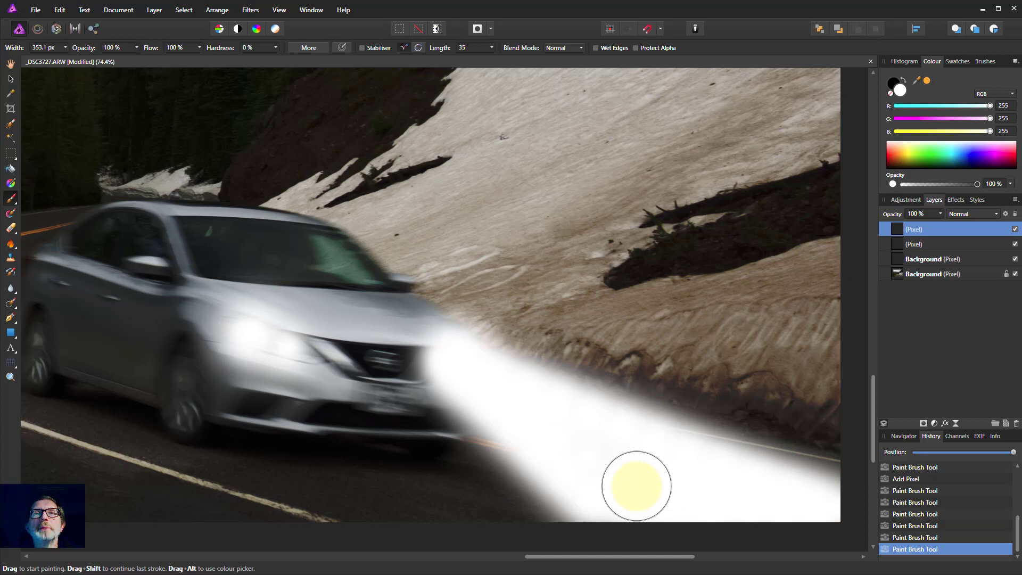
pyautogui.moveTo(258, 347)
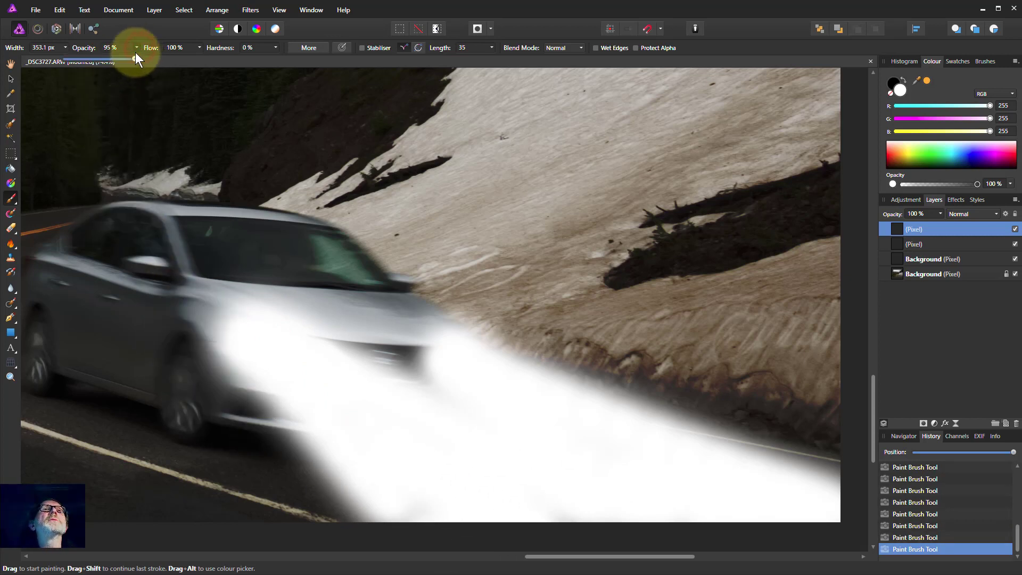
pyautogui.moveTo(129, 59); pyautogui.dragTo(103, 58)
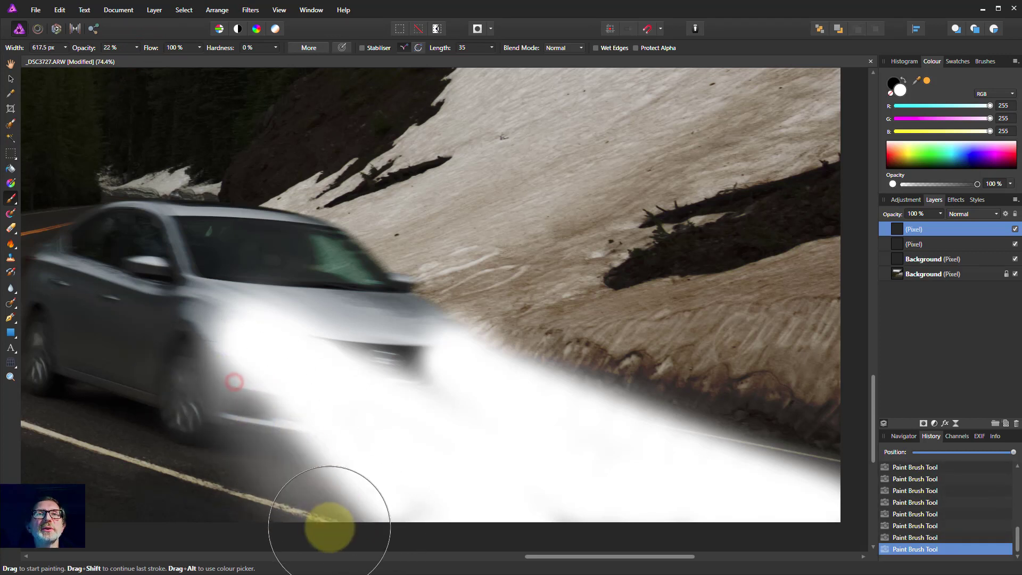
pyautogui.moveTo(264, 384)
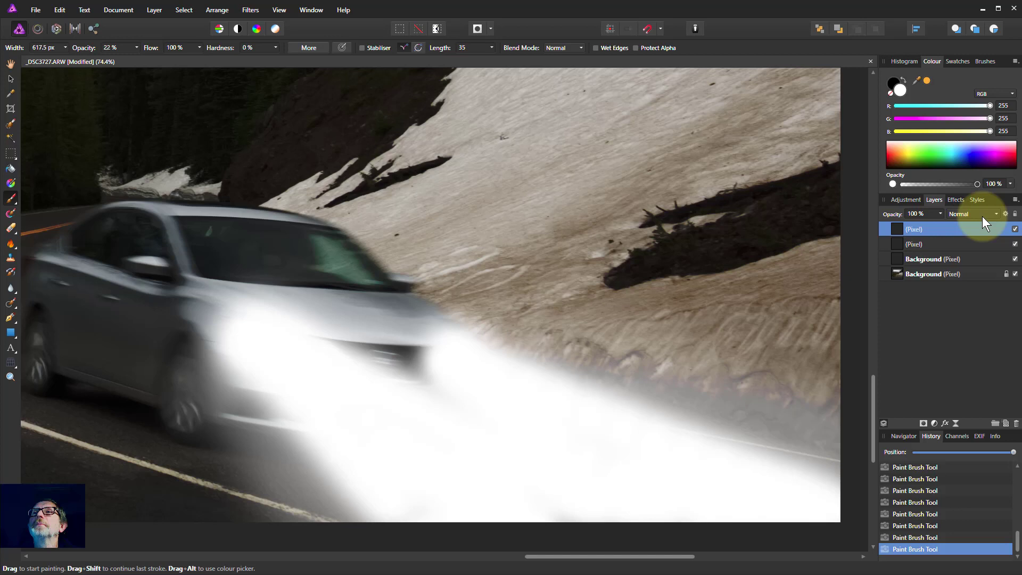
pyautogui.moveTo(974, 214)
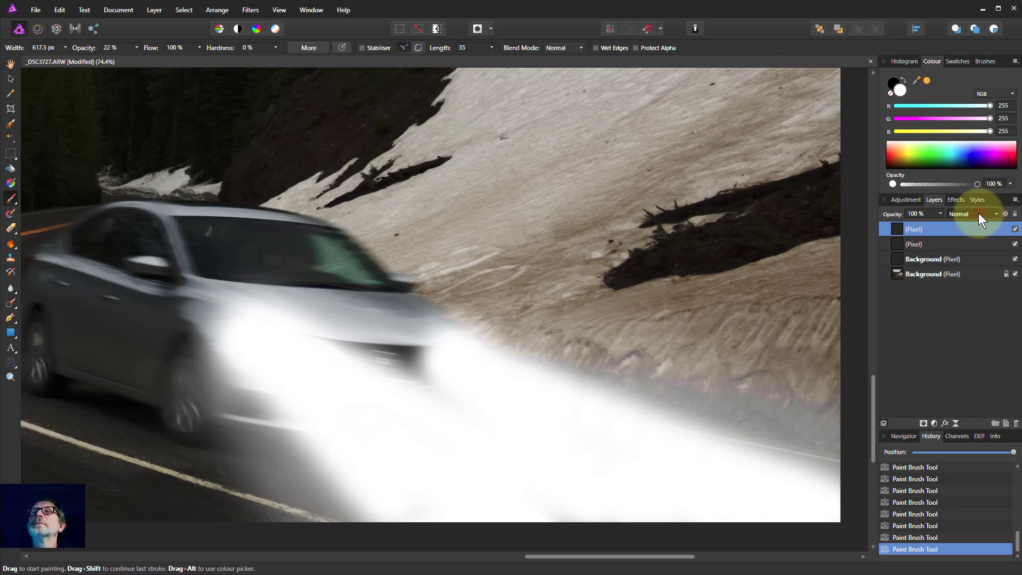
# Set the beam layer to Soft Light blending and duplicate it twice to strengthen the light.
pyautogui.click(971, 214)
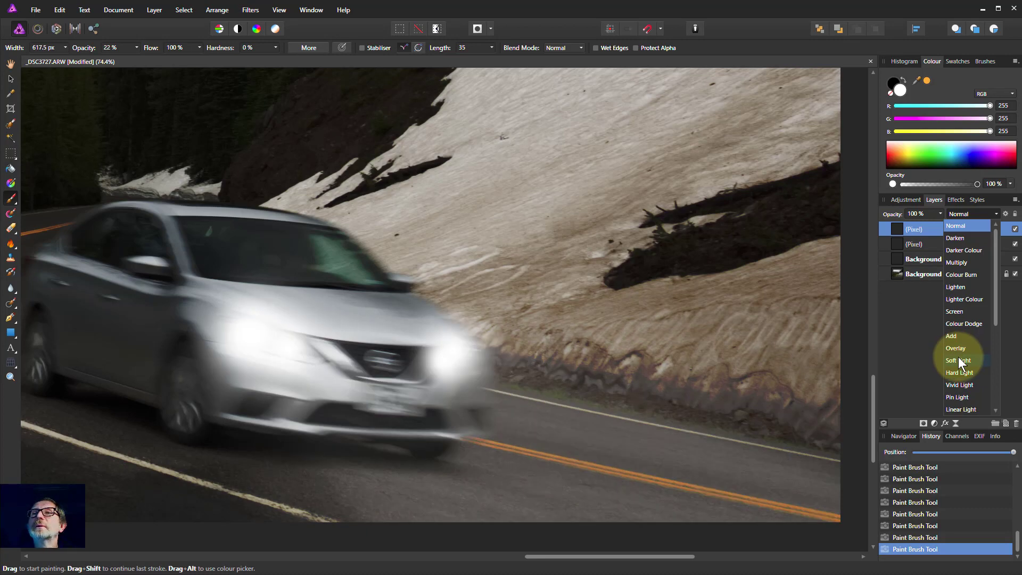
pyautogui.moveTo(958, 361)
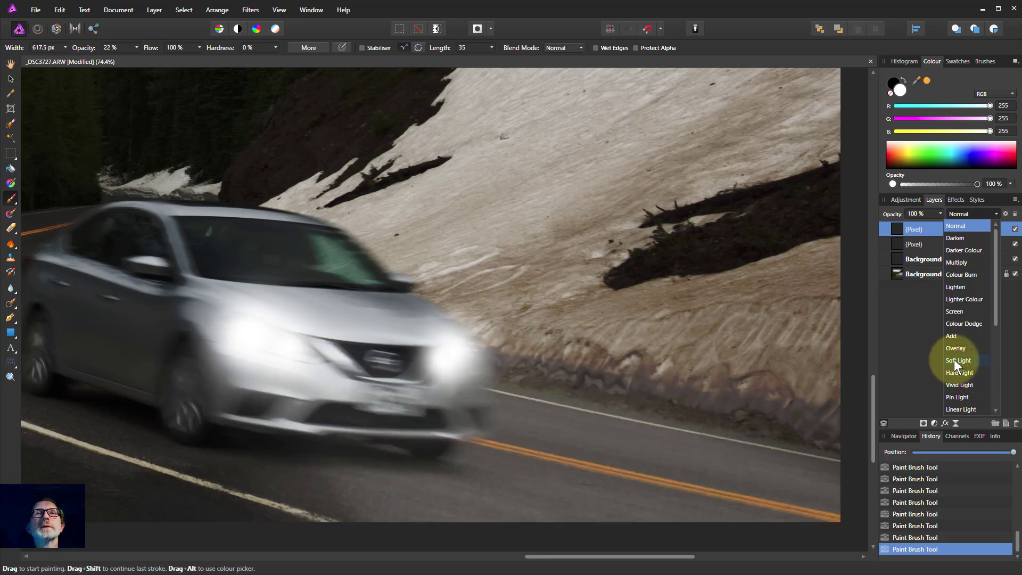
pyautogui.moveTo(959, 362)
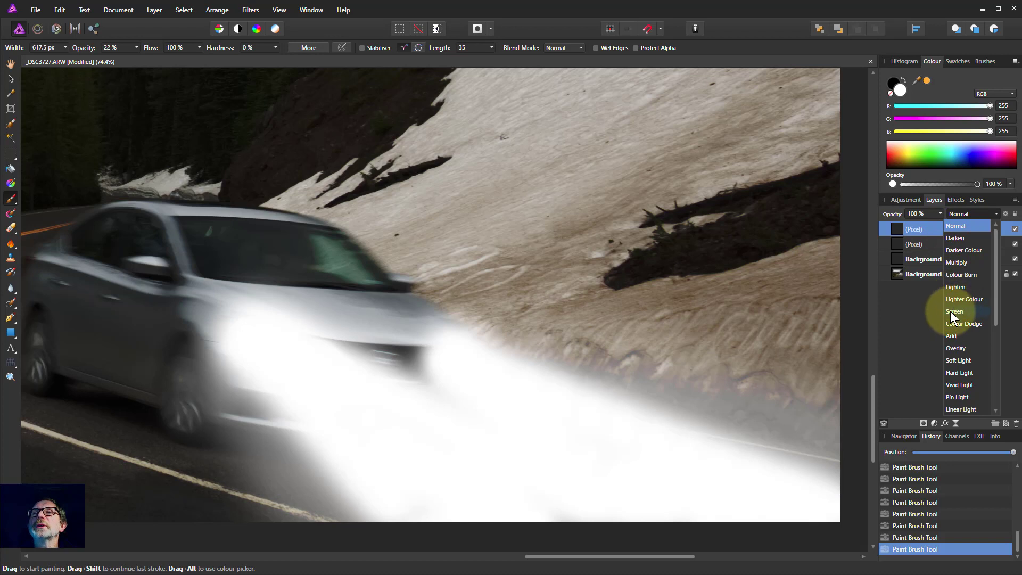
pyautogui.moveTo(955, 344)
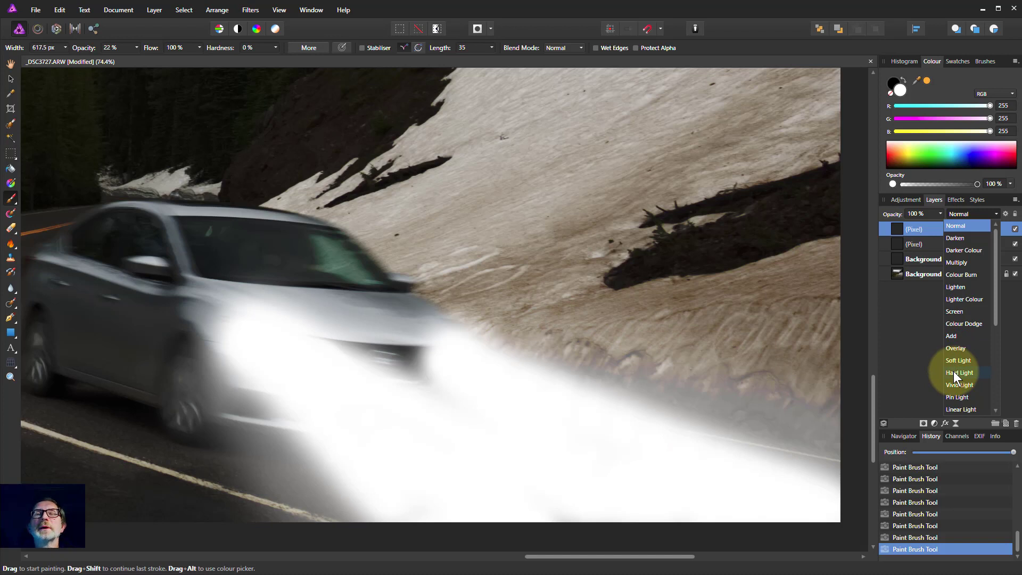
pyautogui.click(959, 360)
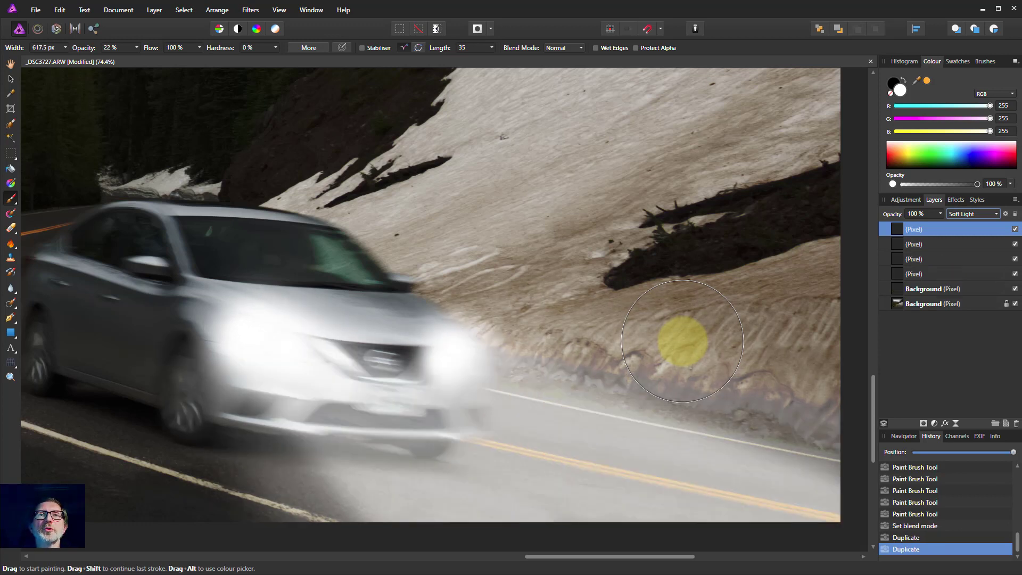
pyautogui.click(683, 339)
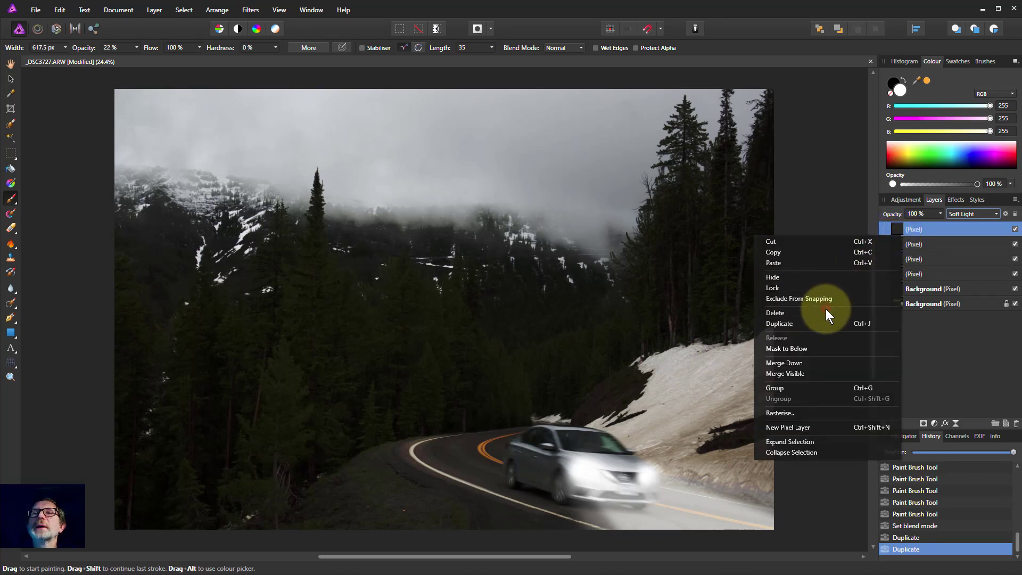
# Delete one duplicated beam layer and brush further soft strokes onto the top Soft Light layer.
pyautogui.click(775, 313)
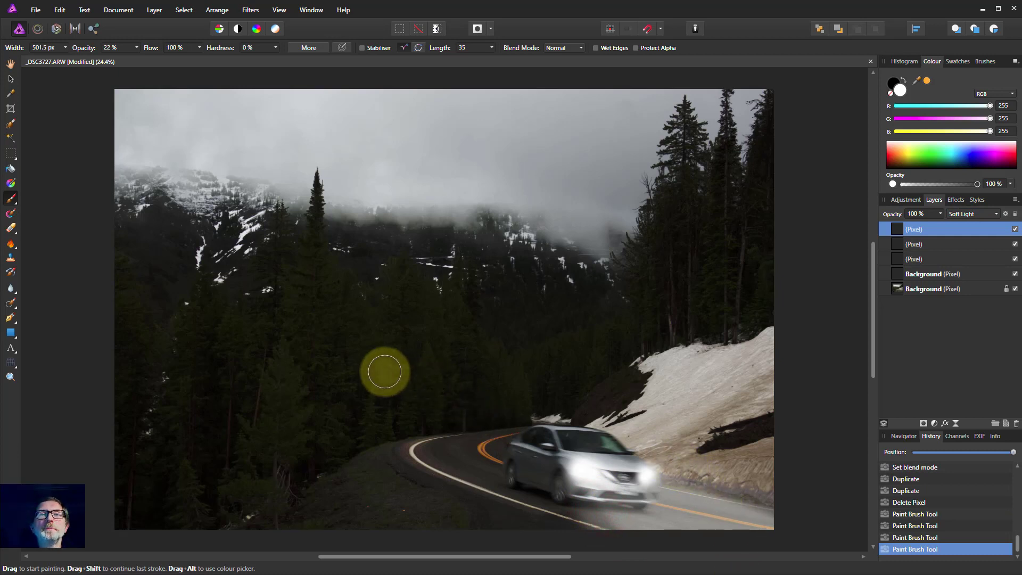
pyautogui.moveTo(546, 466)
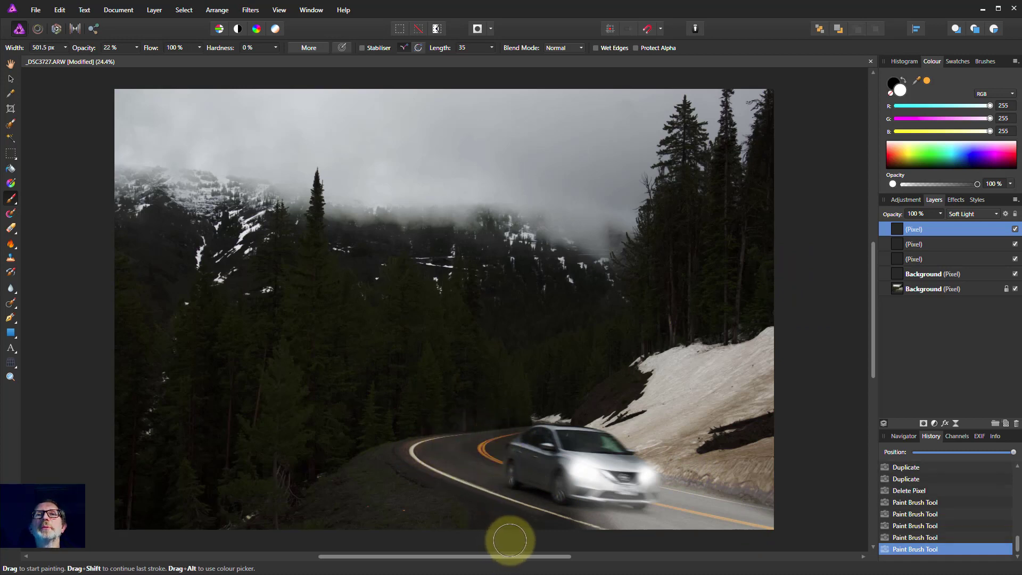
pyautogui.moveTo(393, 376)
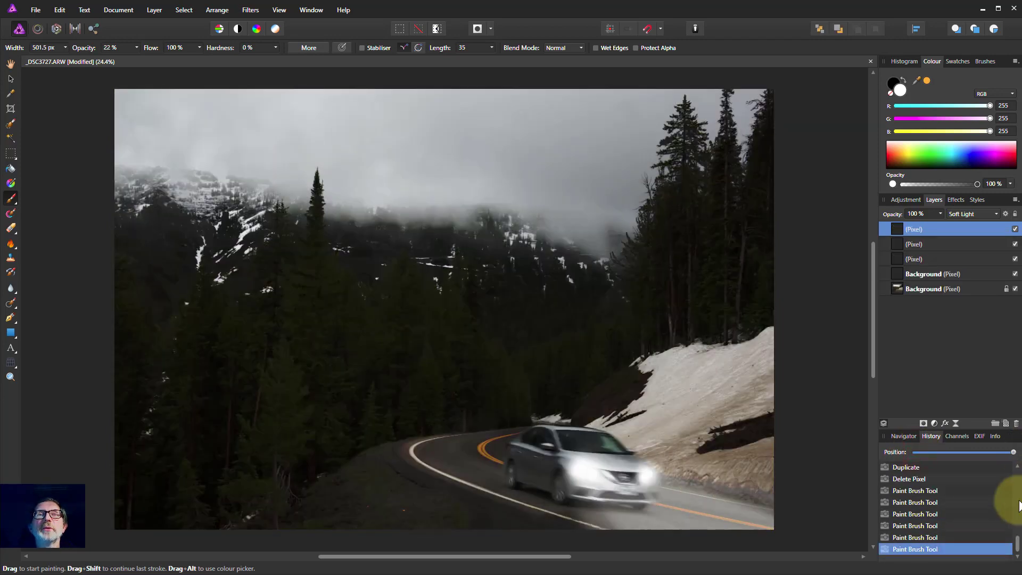
pyautogui.moveTo(277, 433)
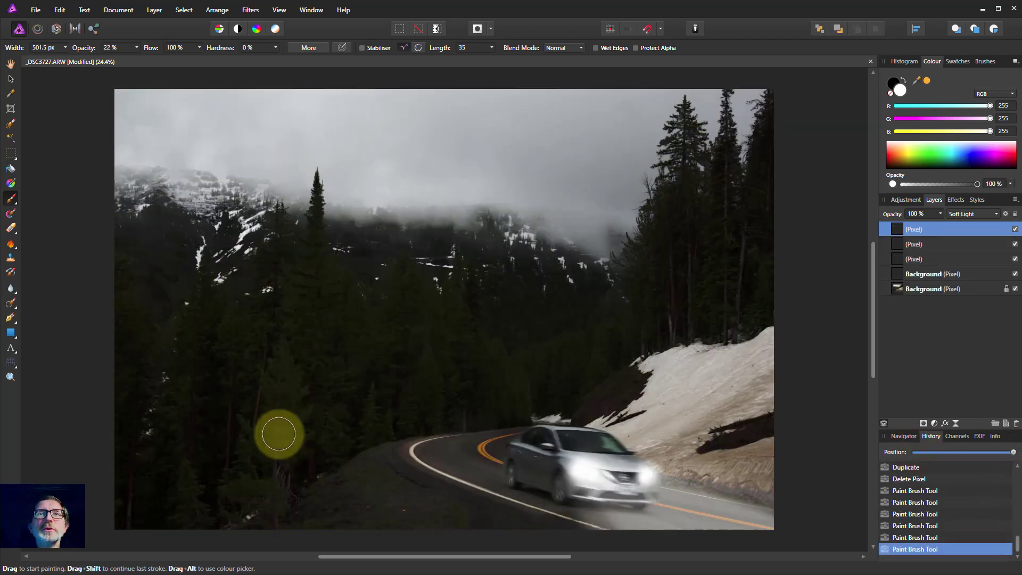